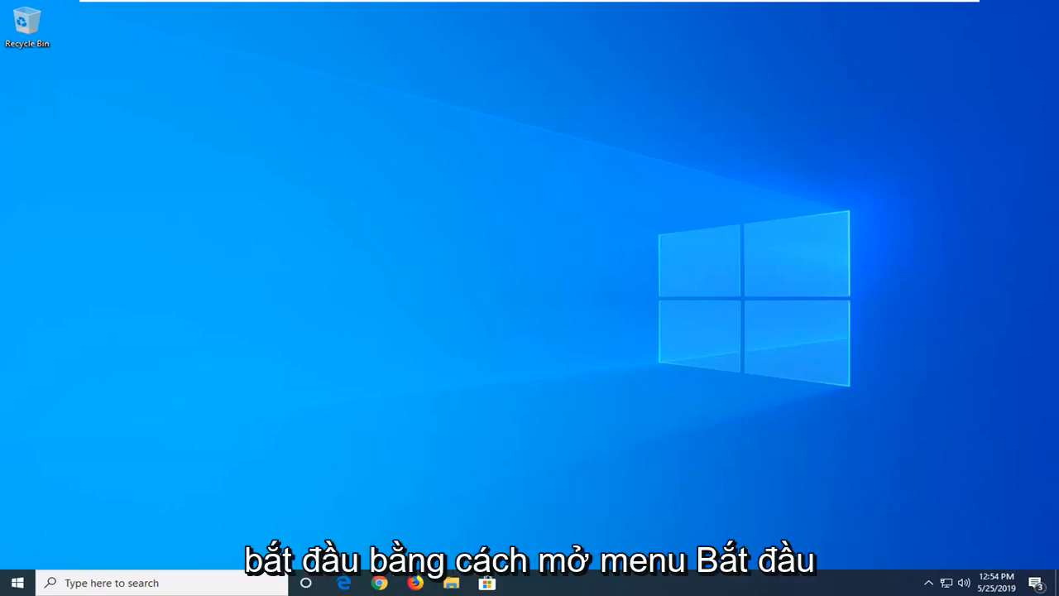
- Search the Start menu for "windows powershell" so it appears as best match
left_click(17, 582)
type("windows powershell")
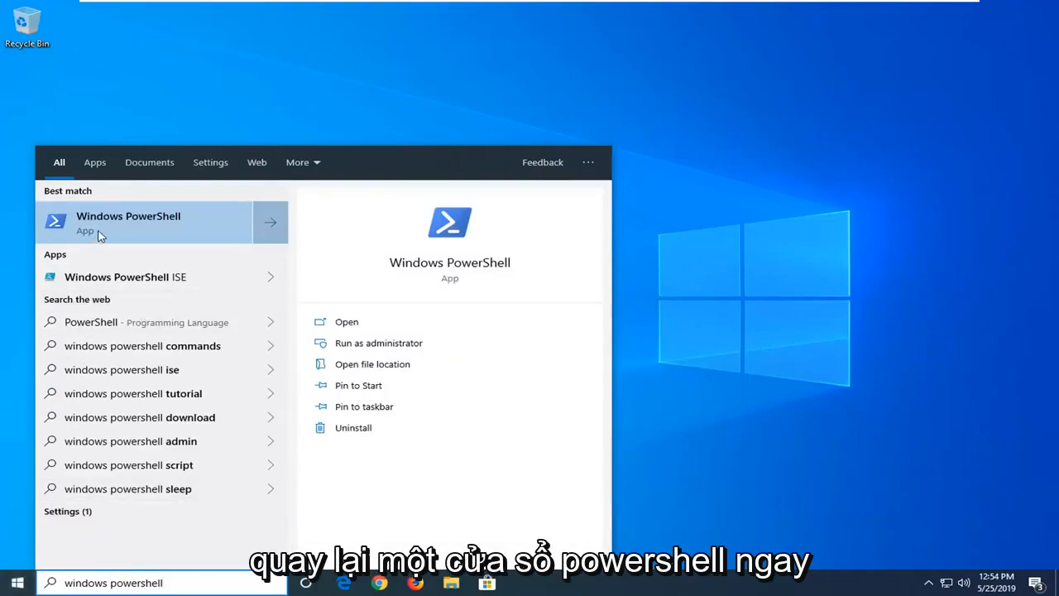
- Run Windows PowerShell as administrator and approve the User Account Control prompt
right_click(129, 222)
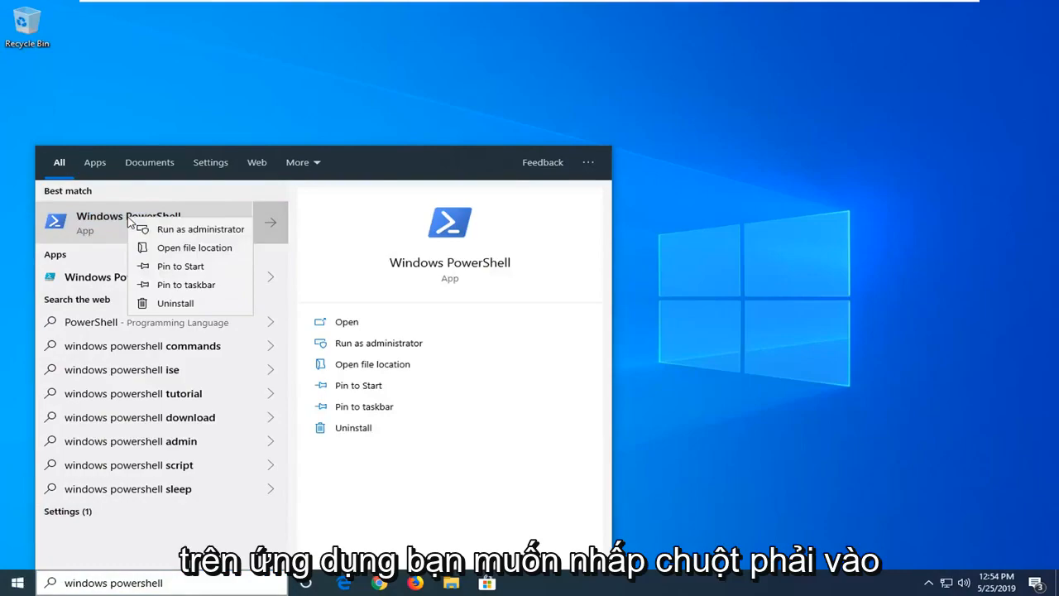
left_click(235, 232)
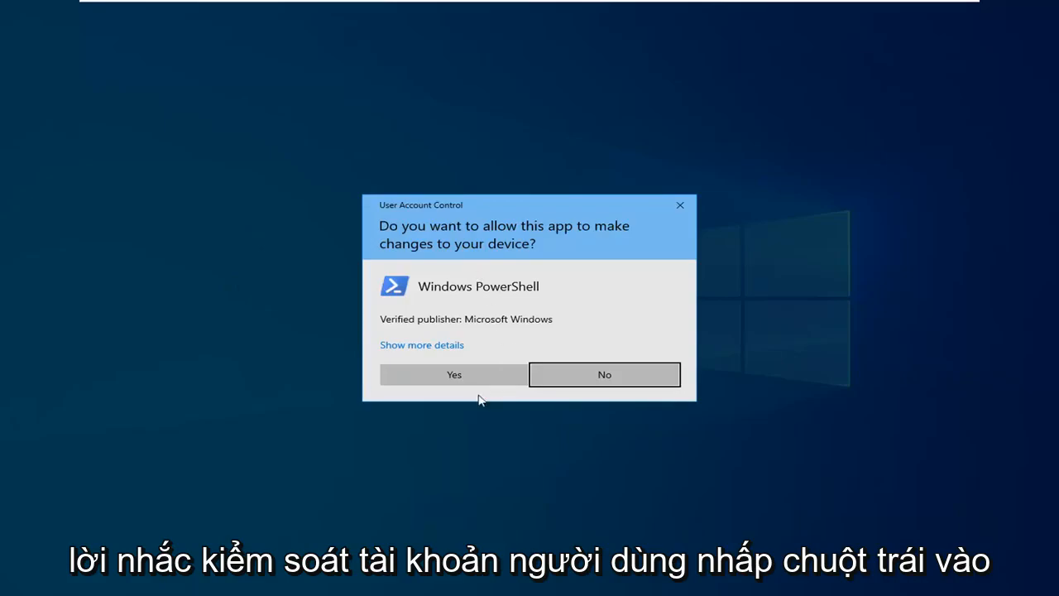
left_click(453, 374)
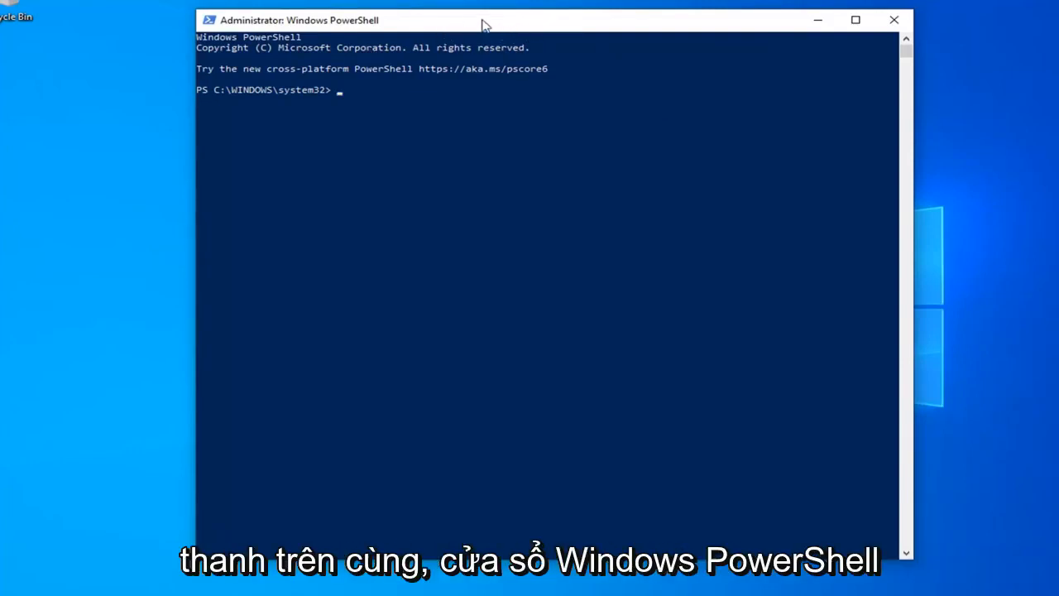
- Paste and run Get-ExecutionPolicy -List, showing every scope as Undefined
right_click(483, 19)
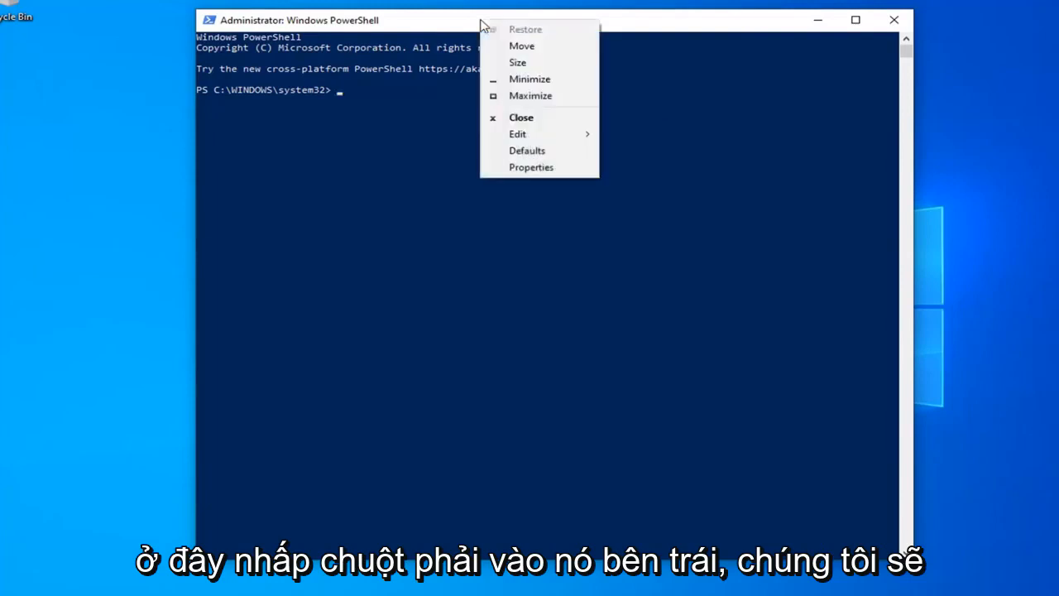
left_click(516, 132)
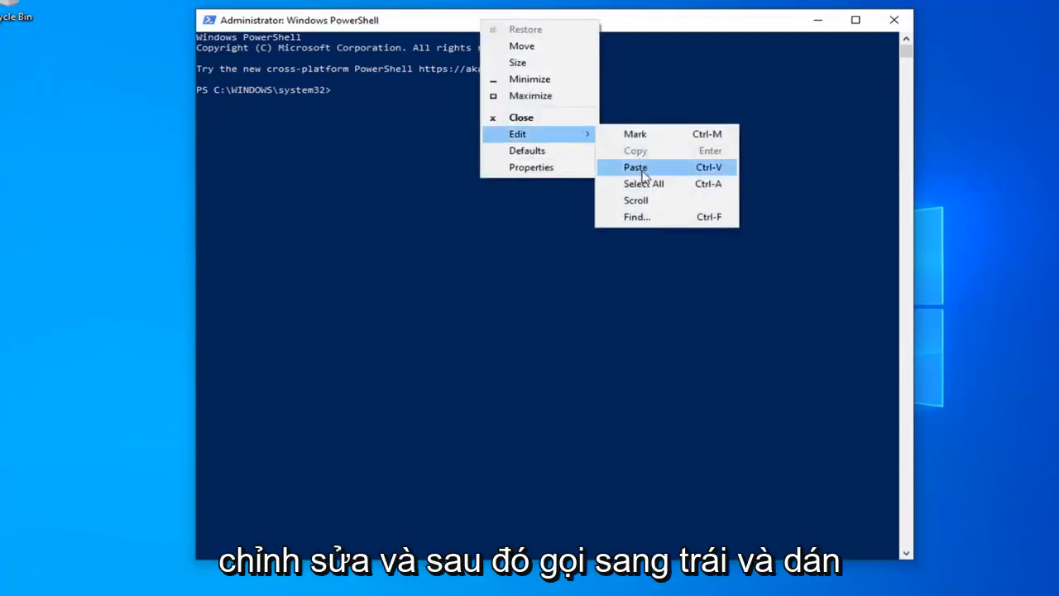
left_click(635, 167)
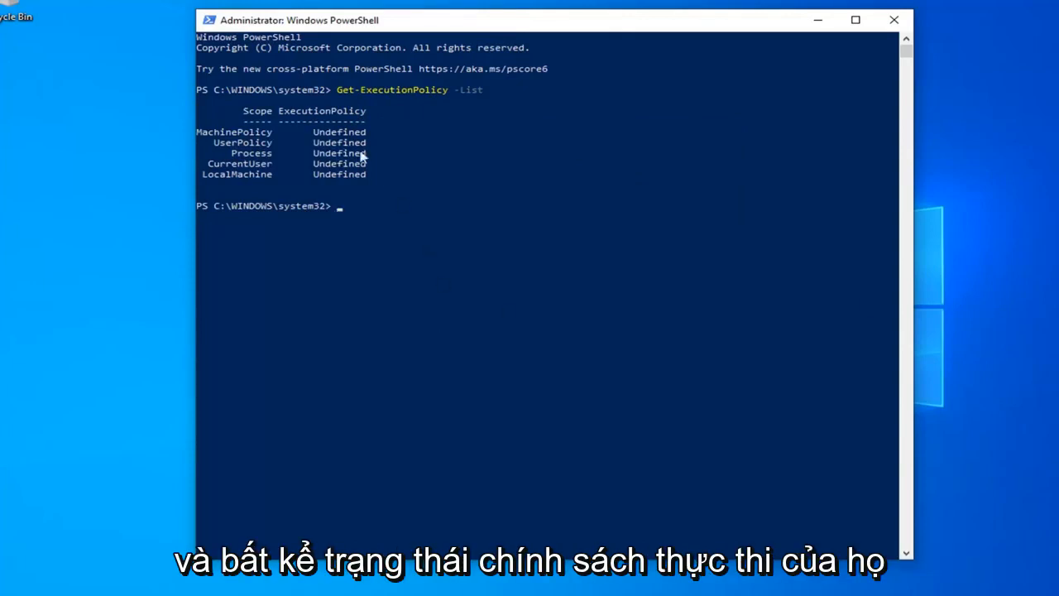
mouse_move(348, 231)
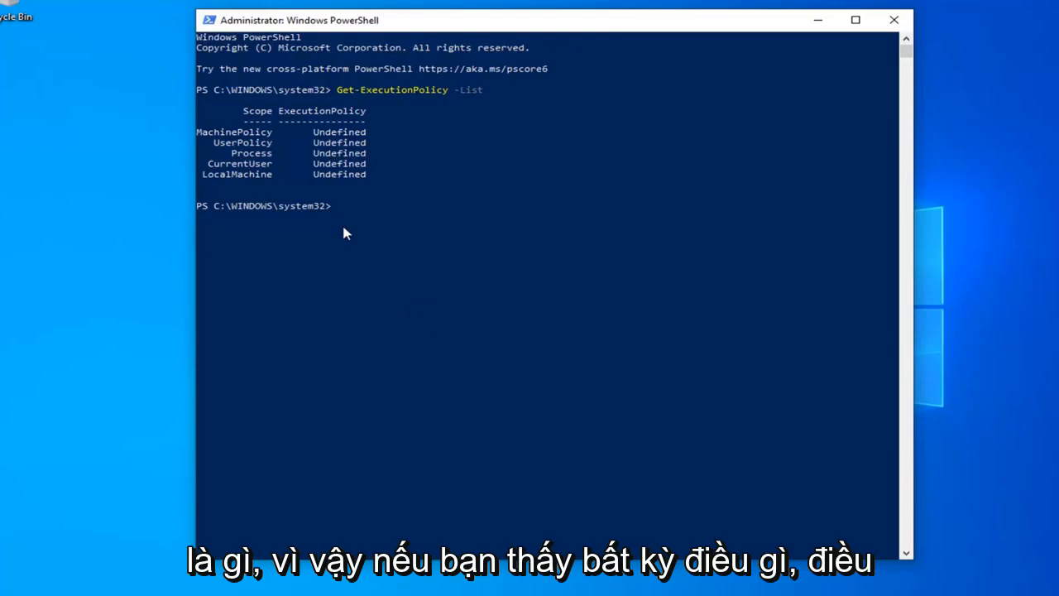
mouse_move(377, 154)
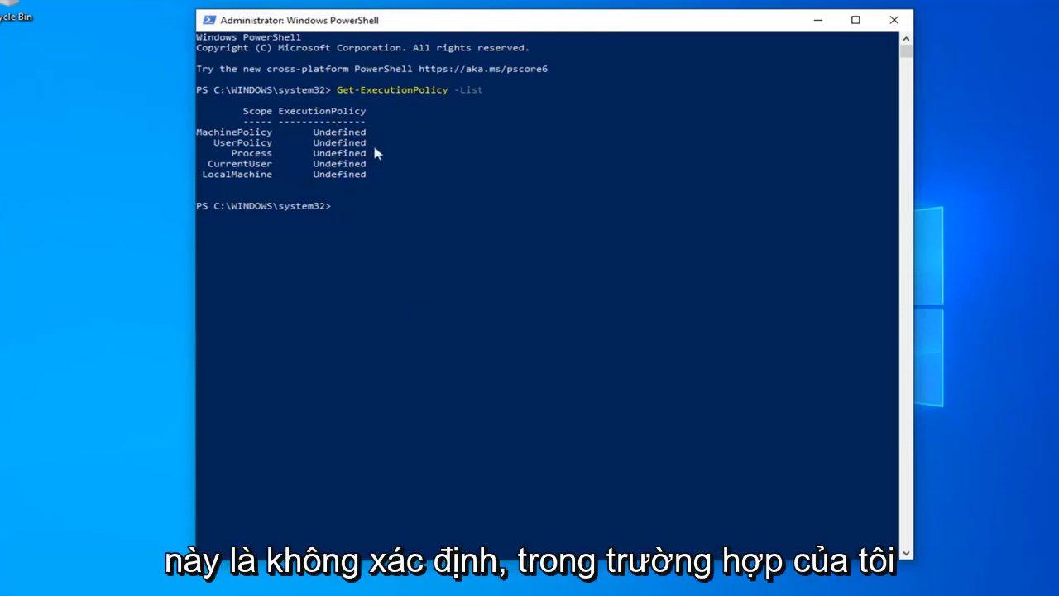
mouse_move(391, 220)
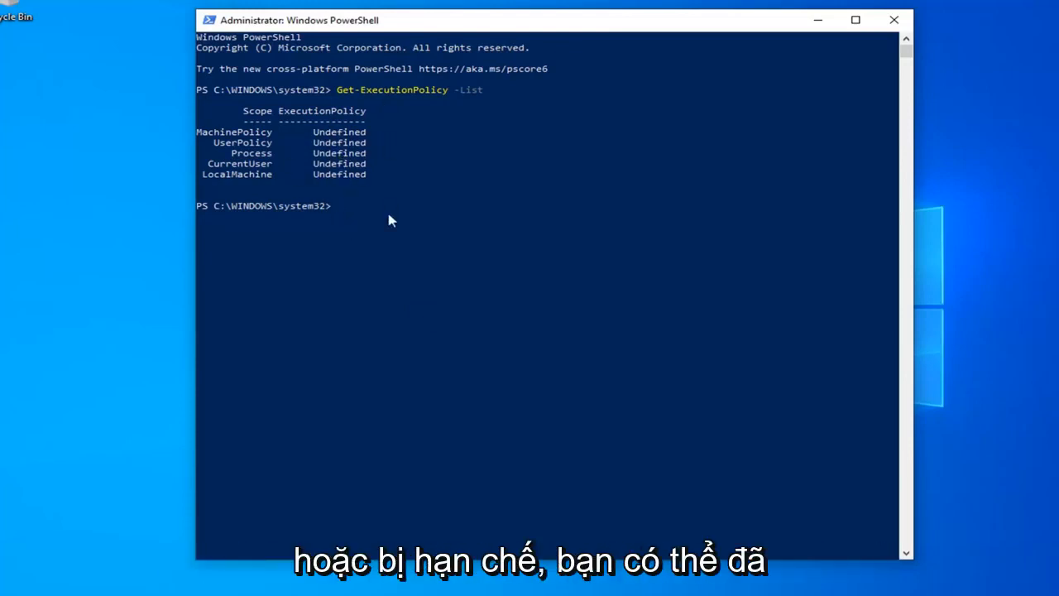
mouse_move(355, 146)
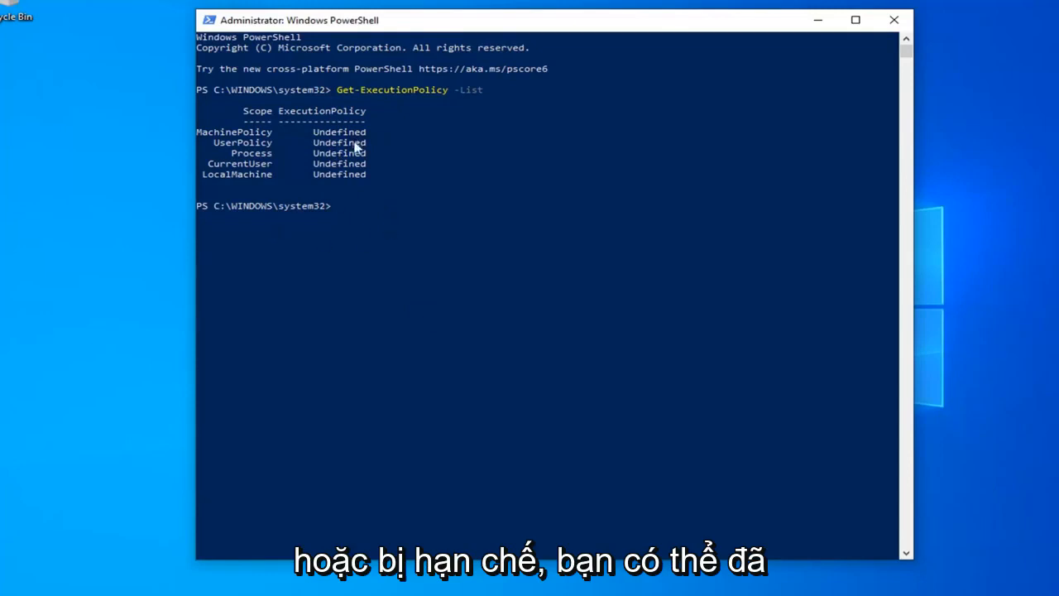
mouse_move(361, 209)
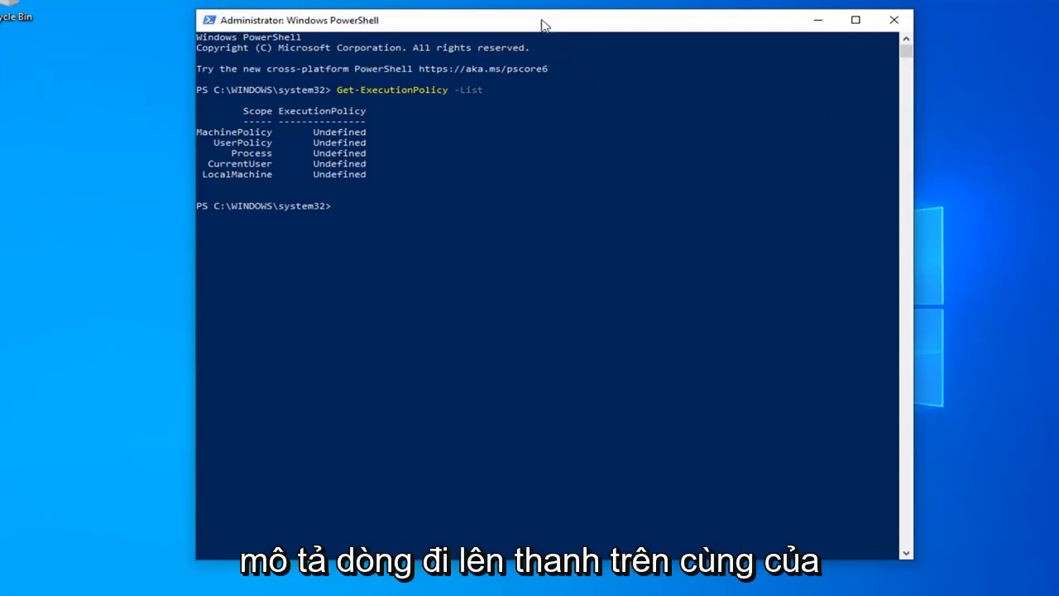
mouse_move(521, 27)
type("Set-ExecutionPolicy Unrestricted")
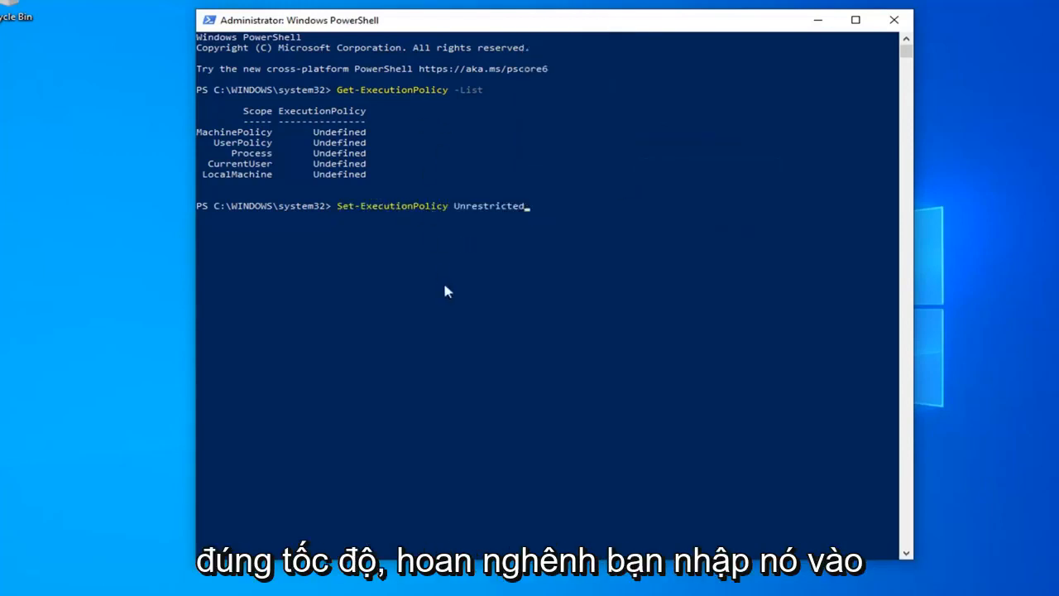
mouse_move(432, 208)
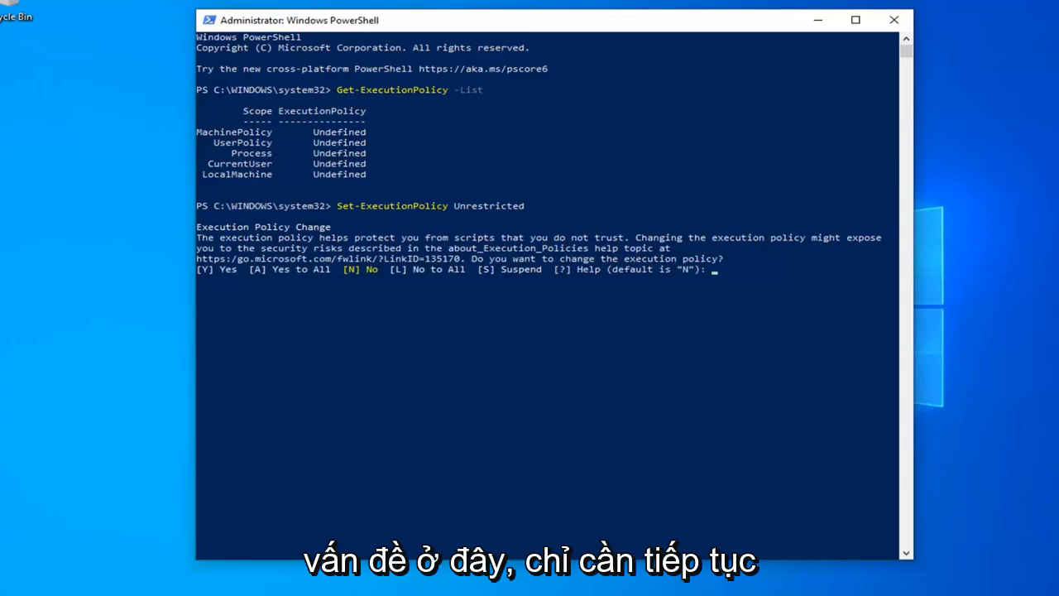
mouse_move(719, 280)
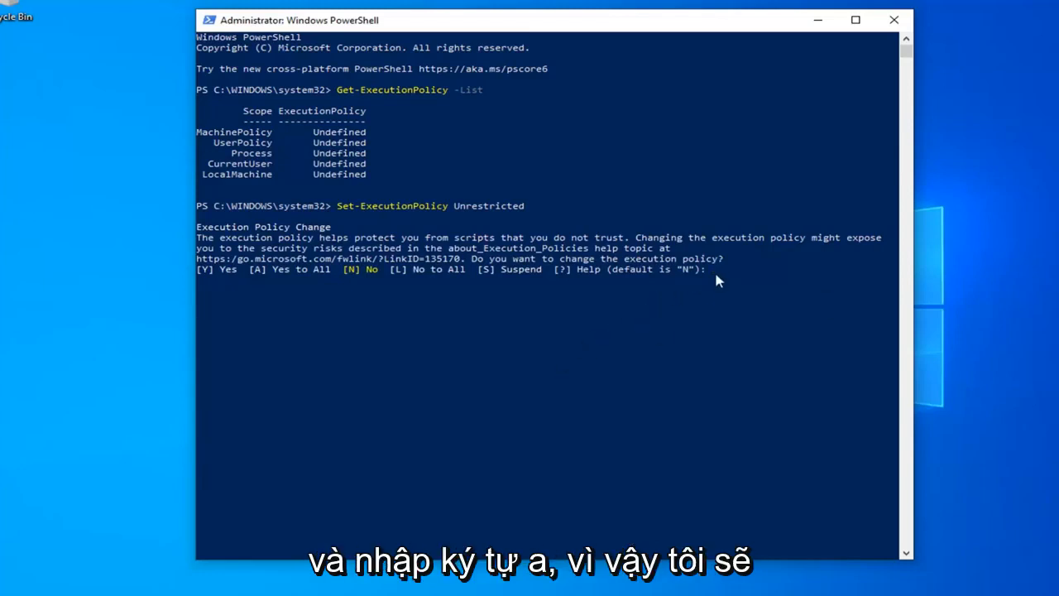
- Answer A (Yes to All) to confirm changing the execution policy to Unrestricted
type("A")
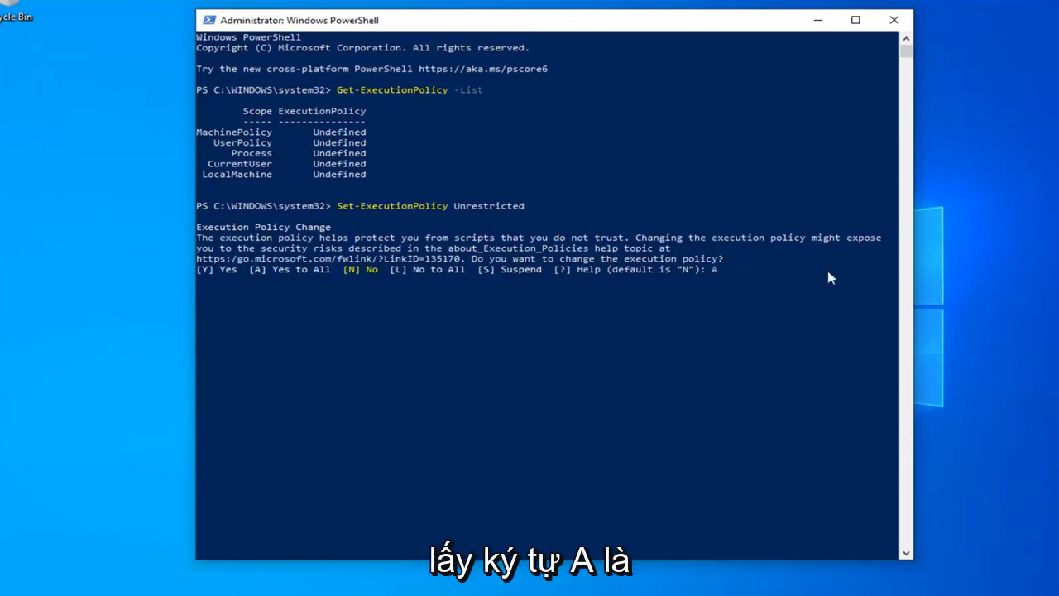
mouse_move(284, 273)
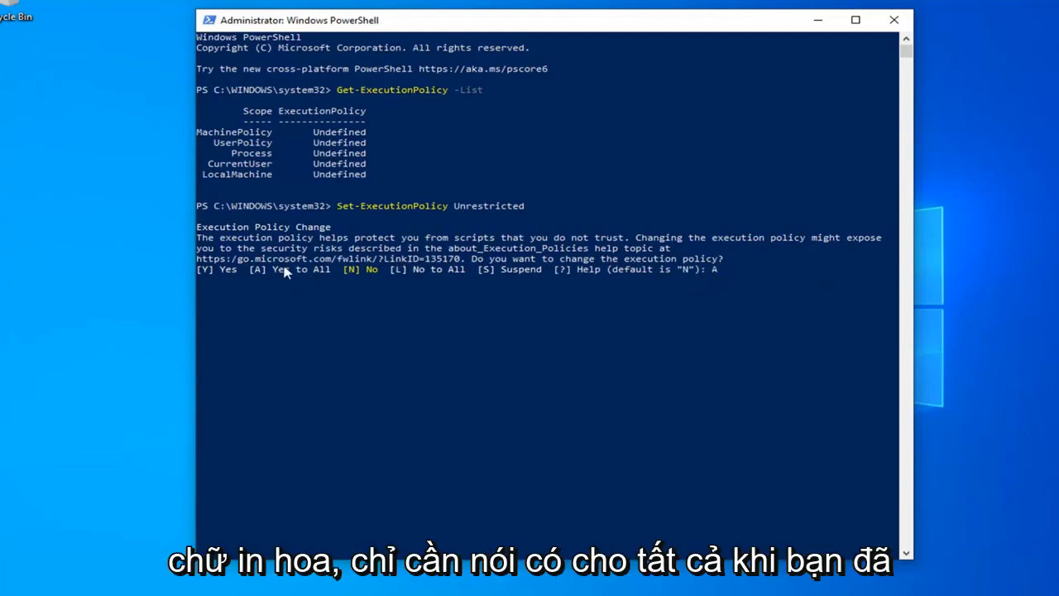
mouse_move(669, 278)
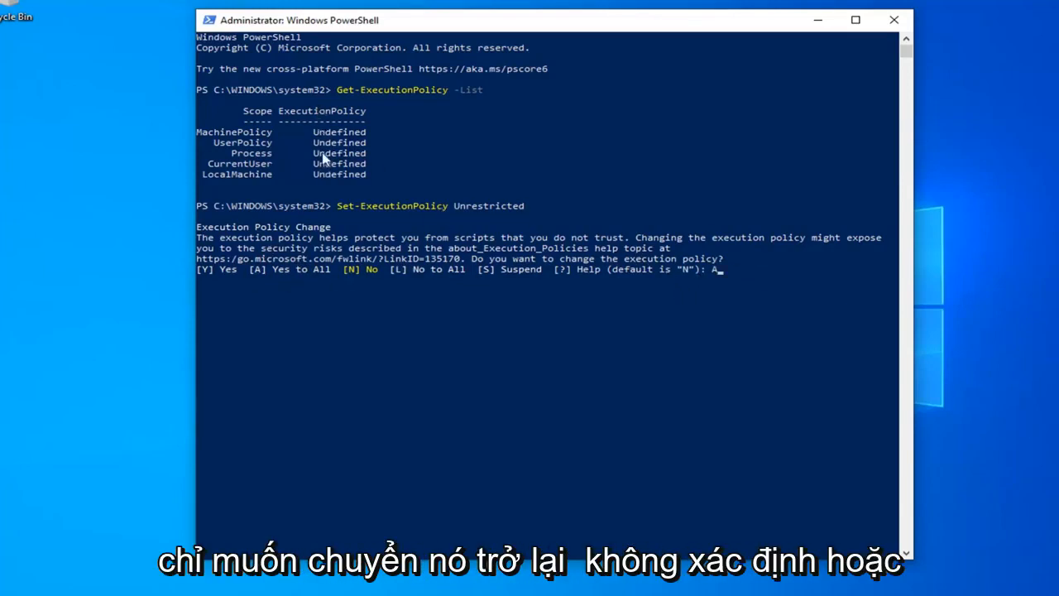
mouse_move(411, 199)
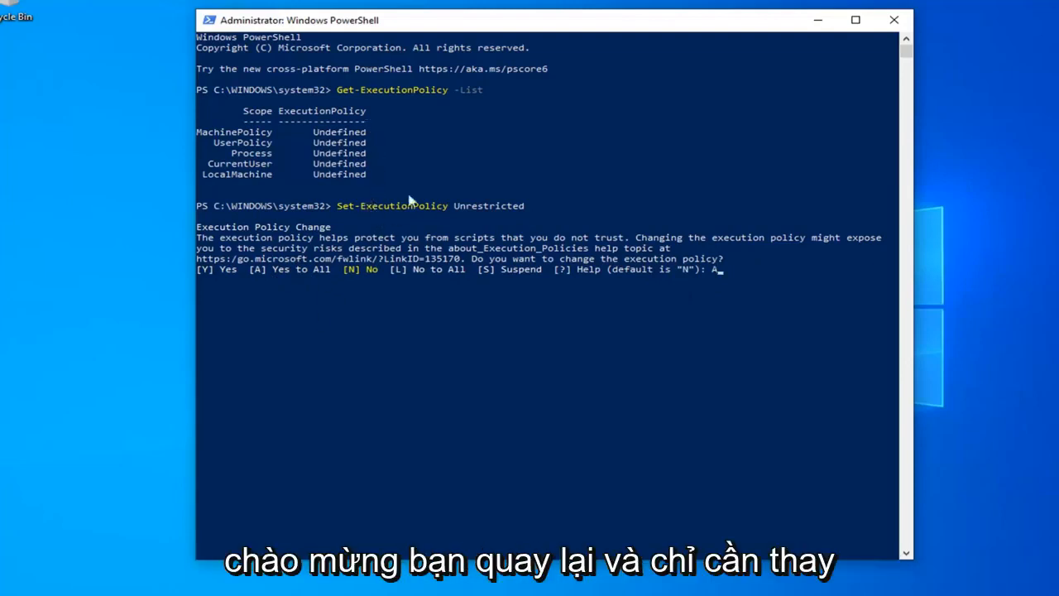
mouse_move(569, 374)
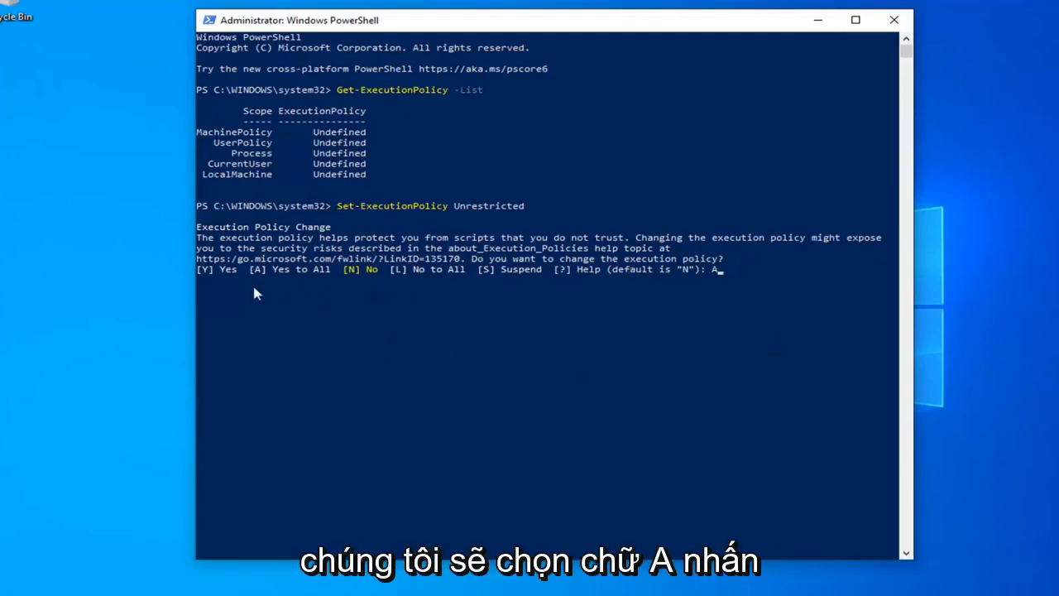
mouse_move(762, 288)
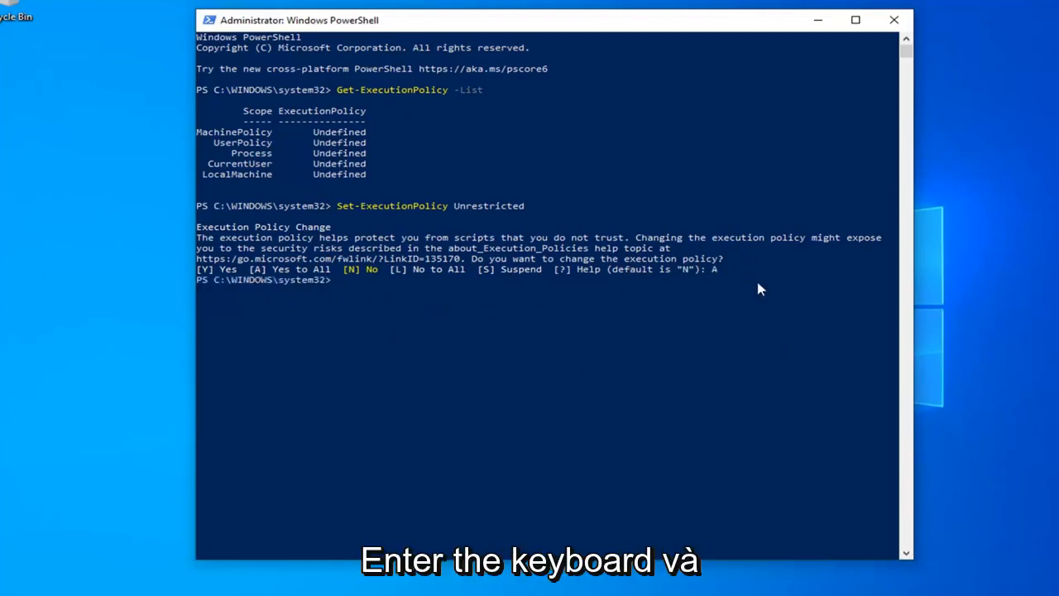
mouse_move(725, 305)
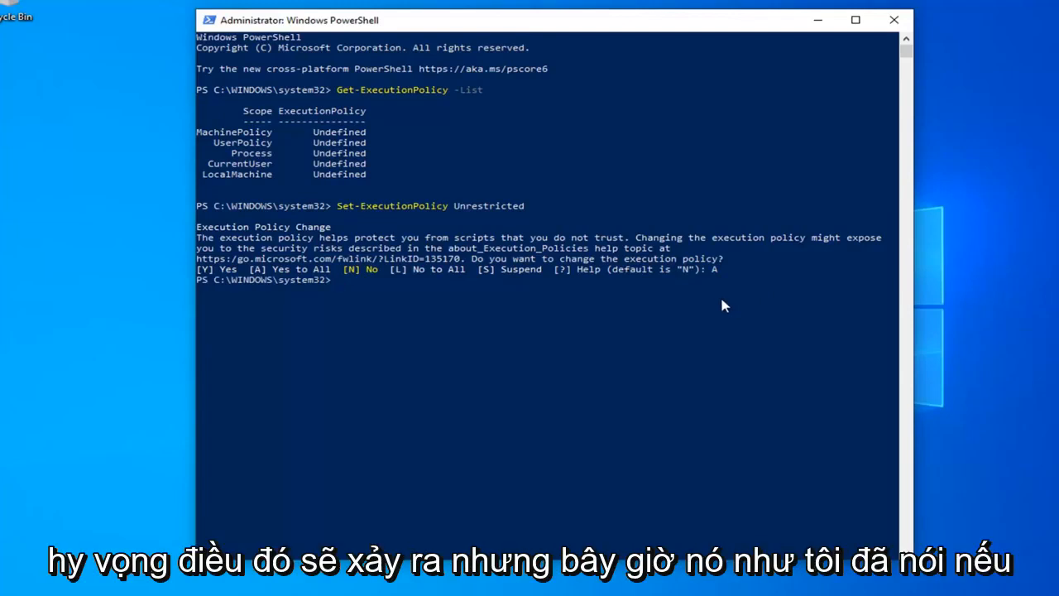
mouse_move(441, 228)
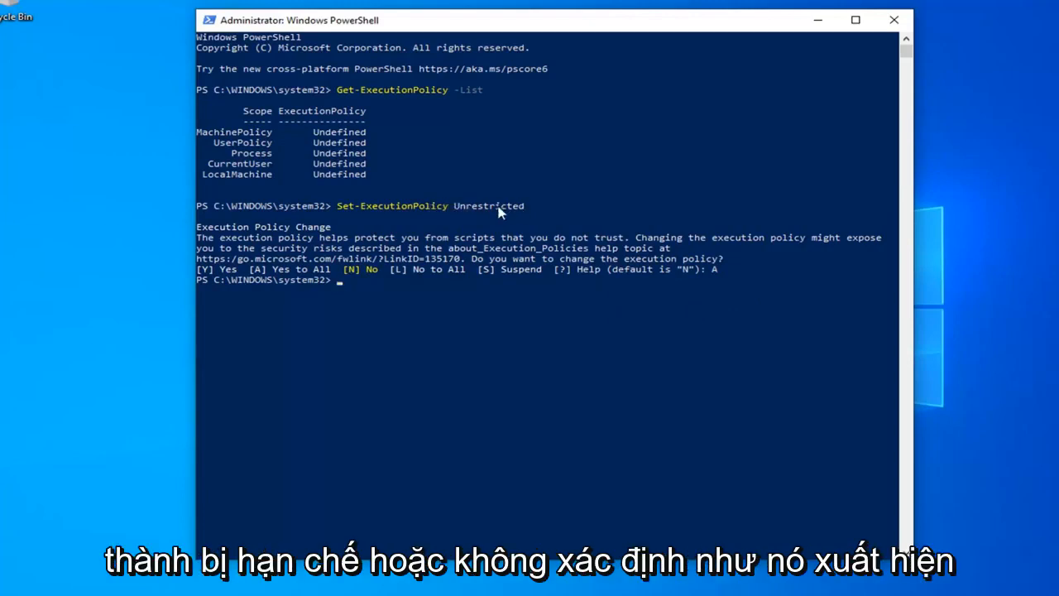
mouse_move(345, 152)
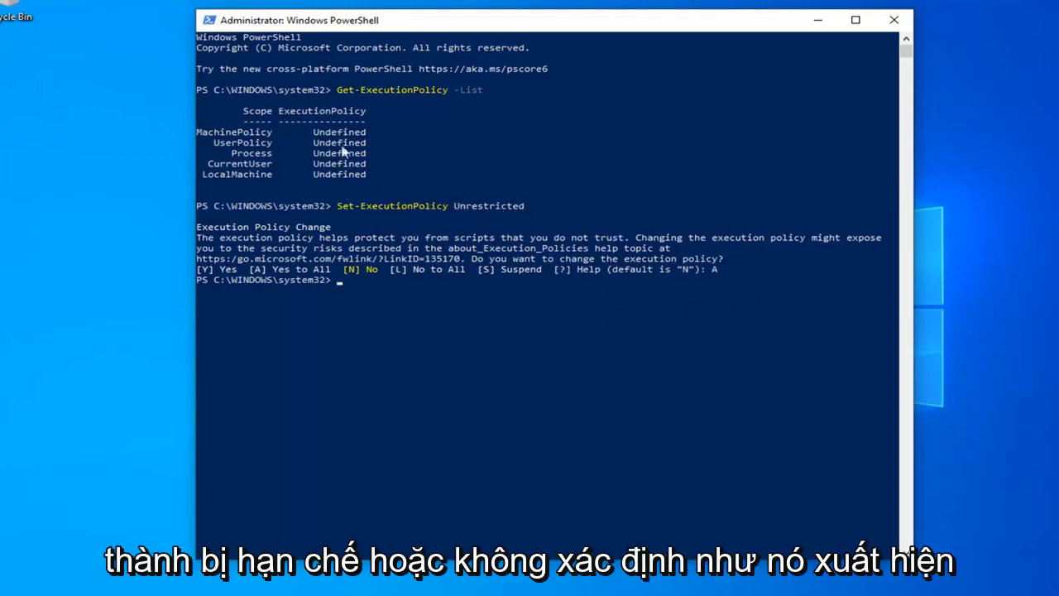
mouse_move(355, 132)
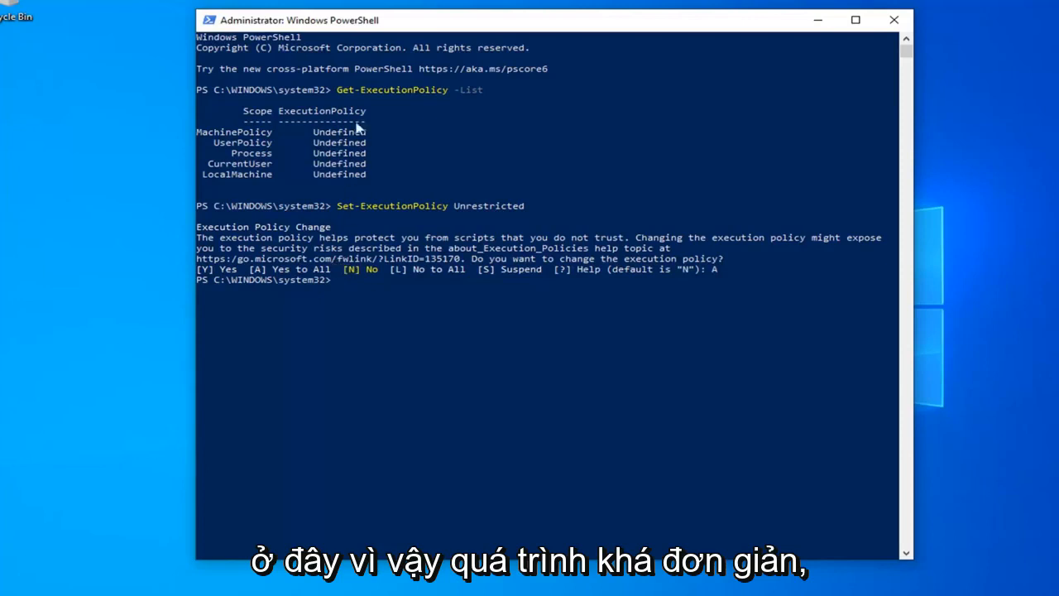
mouse_move(401, 218)
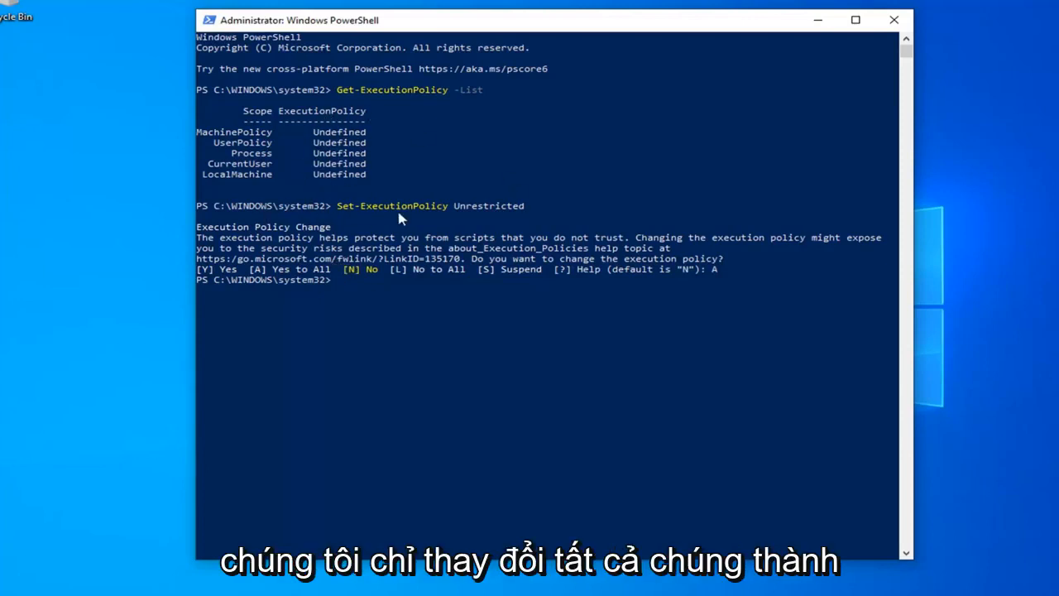
mouse_move(520, 251)
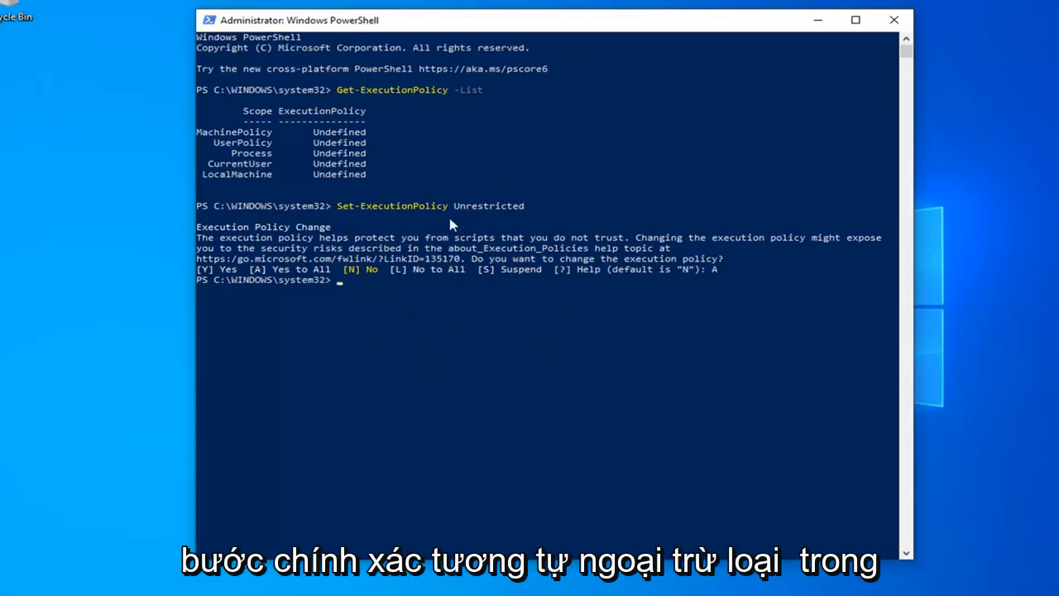
mouse_move(497, 219)
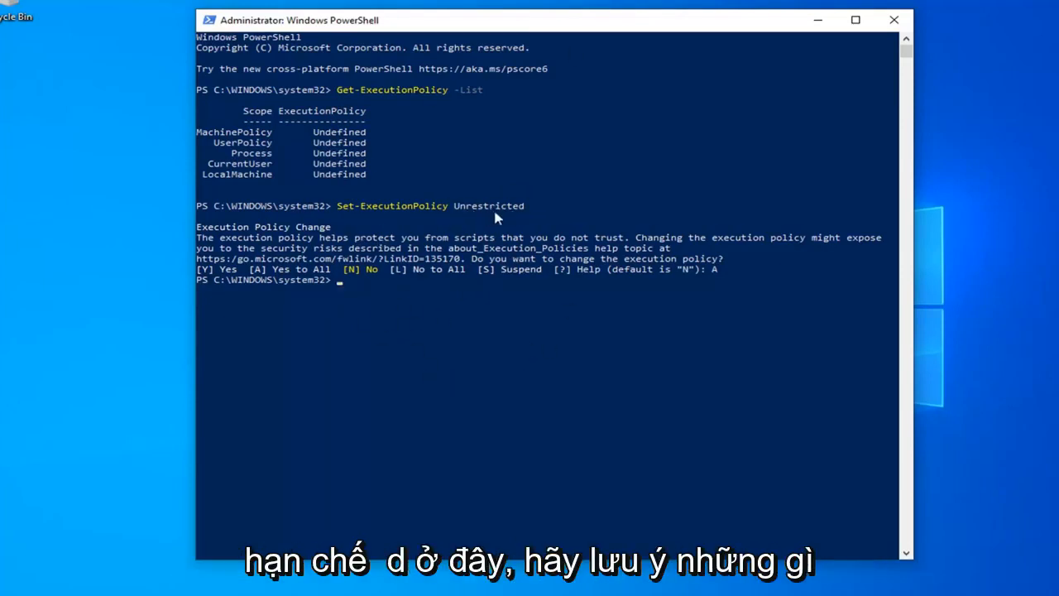
mouse_move(760, 43)
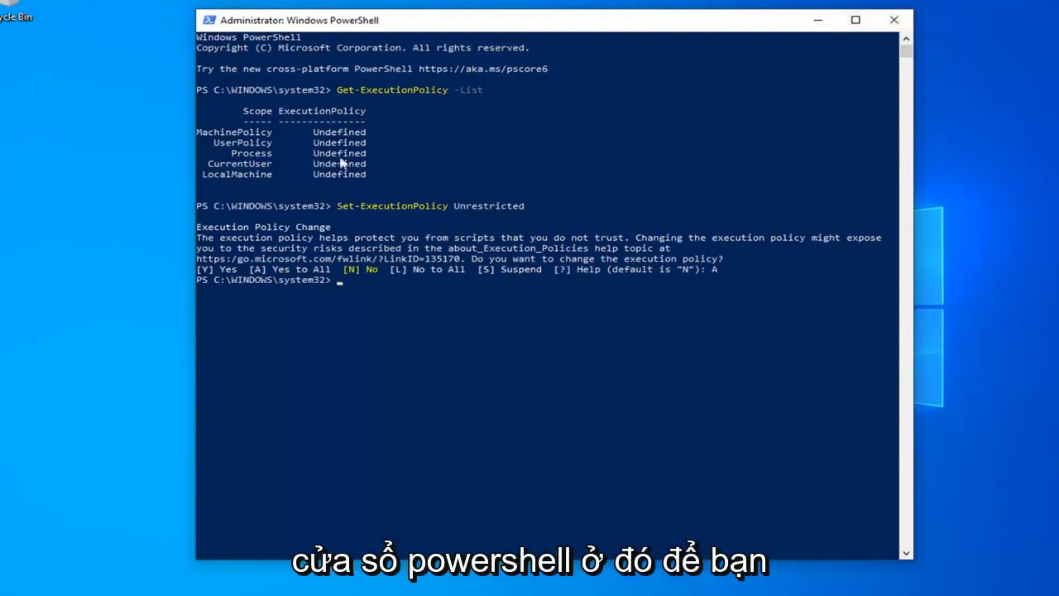
mouse_move(341, 201)
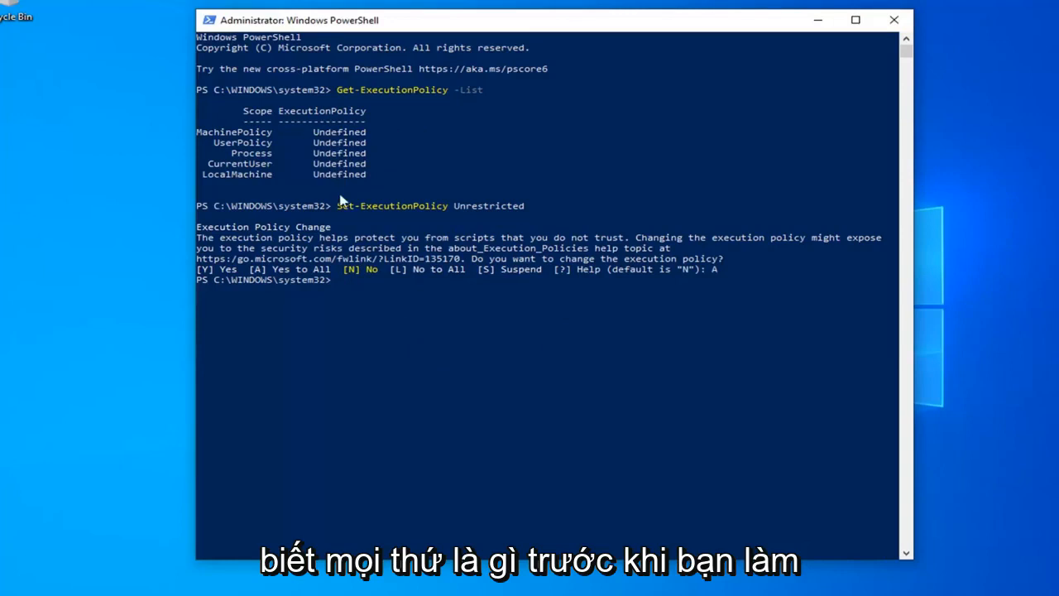
mouse_move(784, 89)
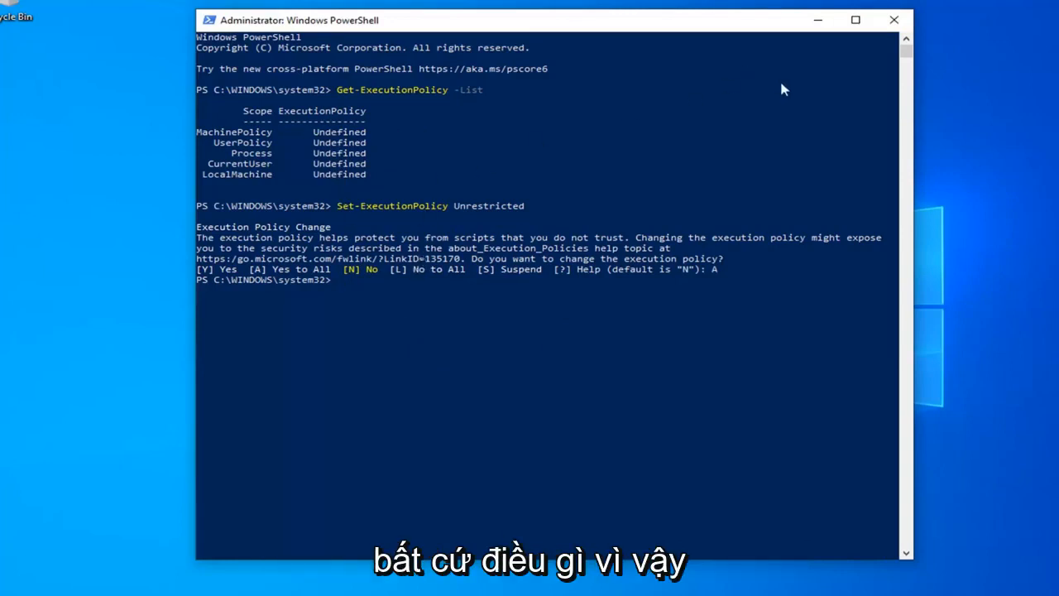
mouse_move(893, 19)
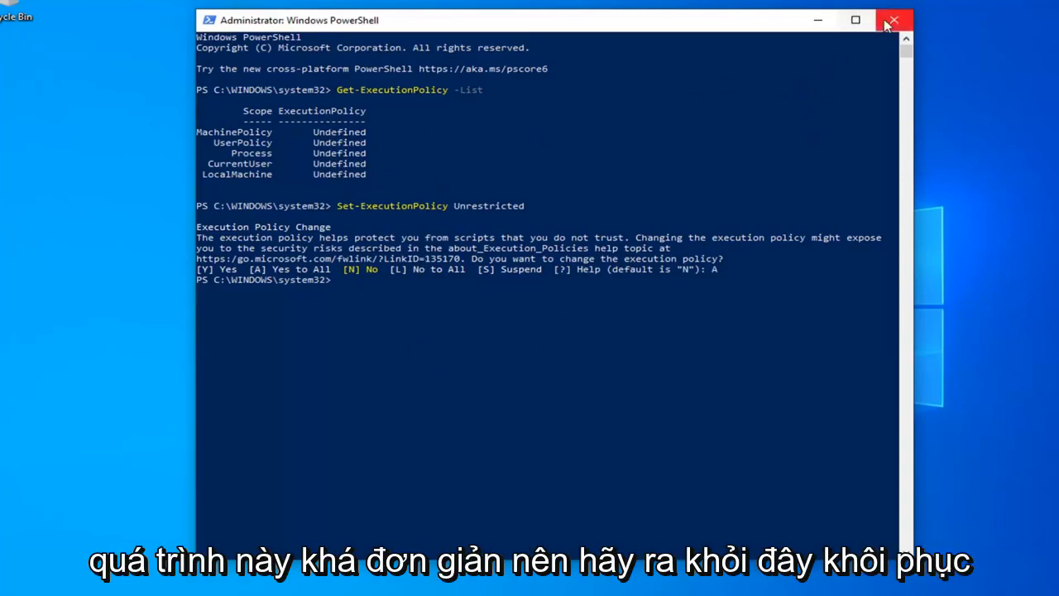
- Close the administrator PowerShell window, leaving the desktop showing
left_click(894, 19)
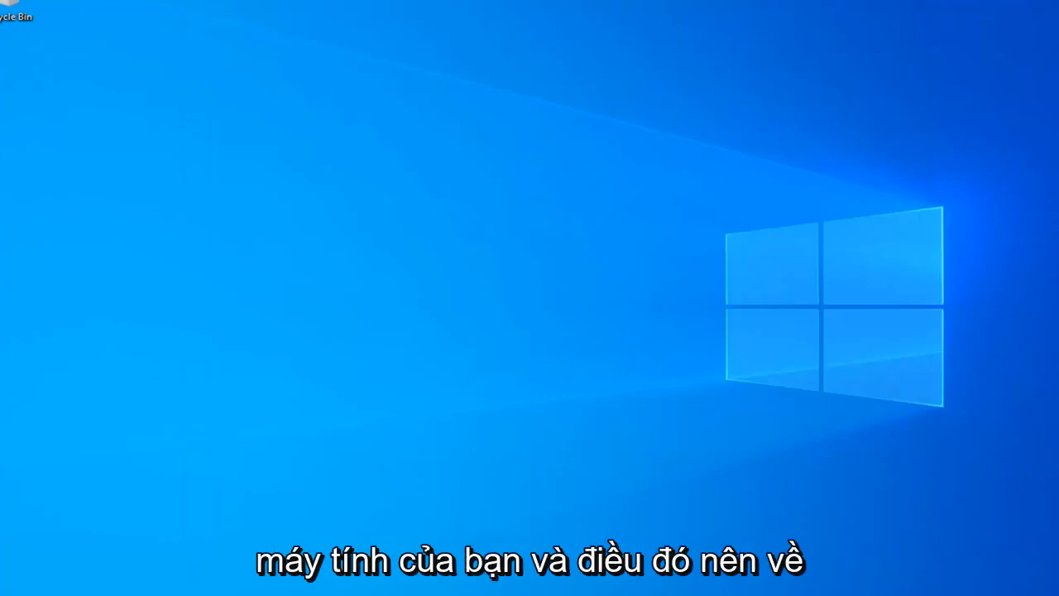